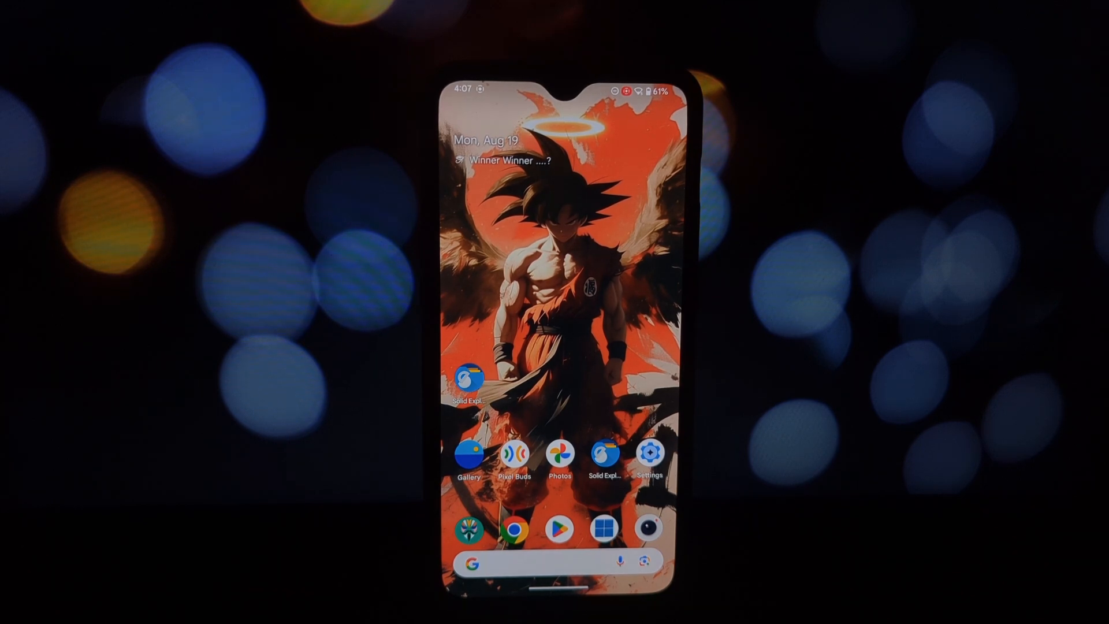
- Launch Solid Explorer onto the Download folder showing pixel9-bootanimation.zip
left_click(602, 453)
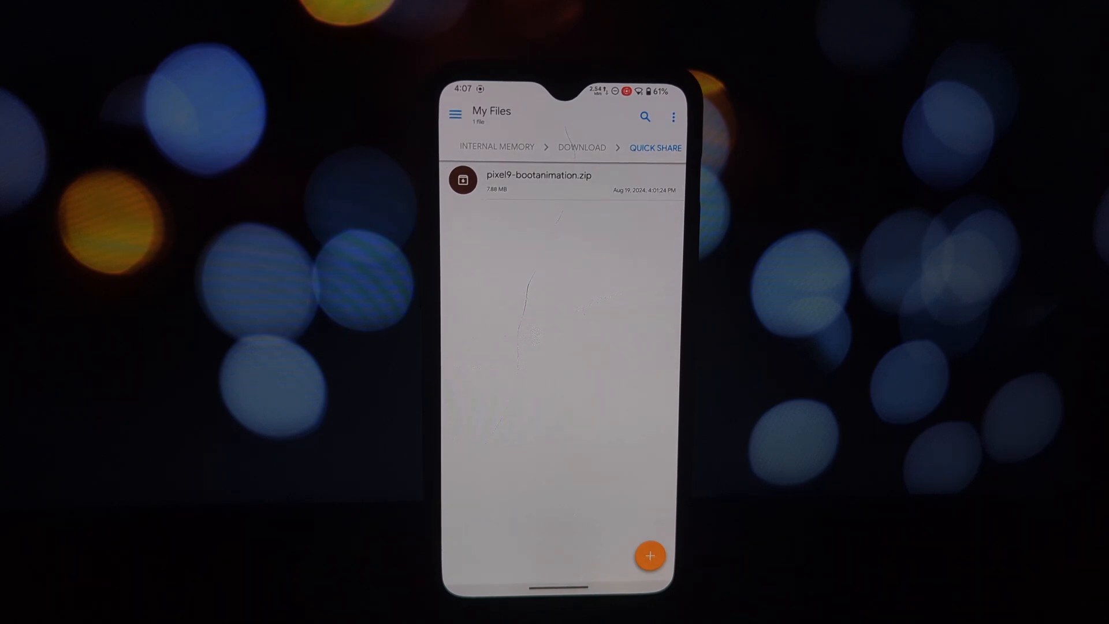
- Browse pixel9-bootanimation.zip through system > product > media to the inner bootanimation.zip
left_click(538, 180)
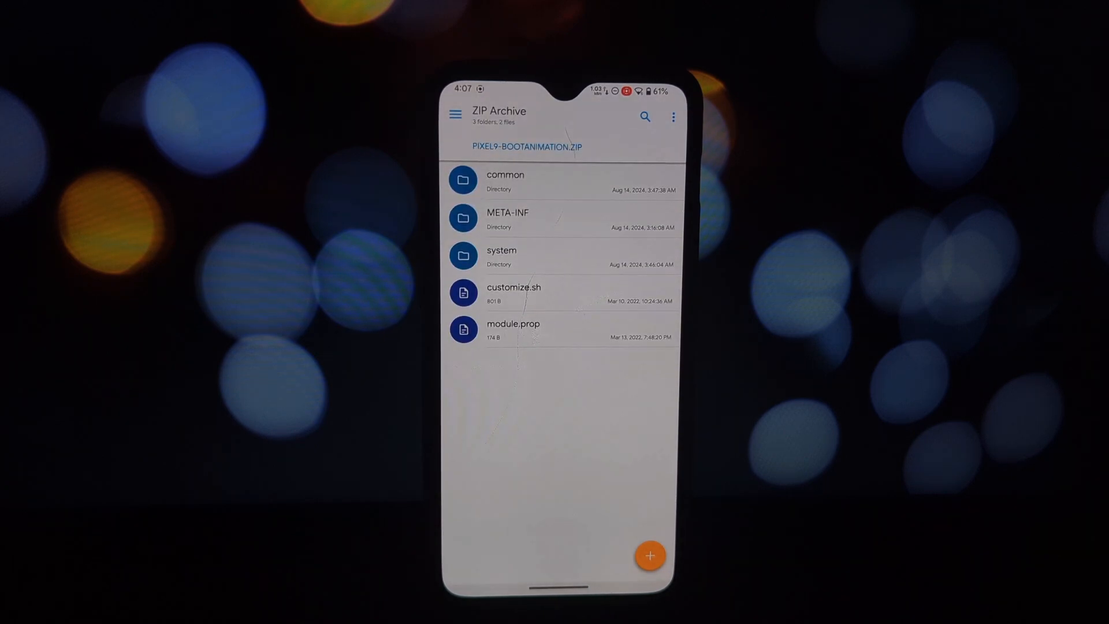
left_click(505, 181)
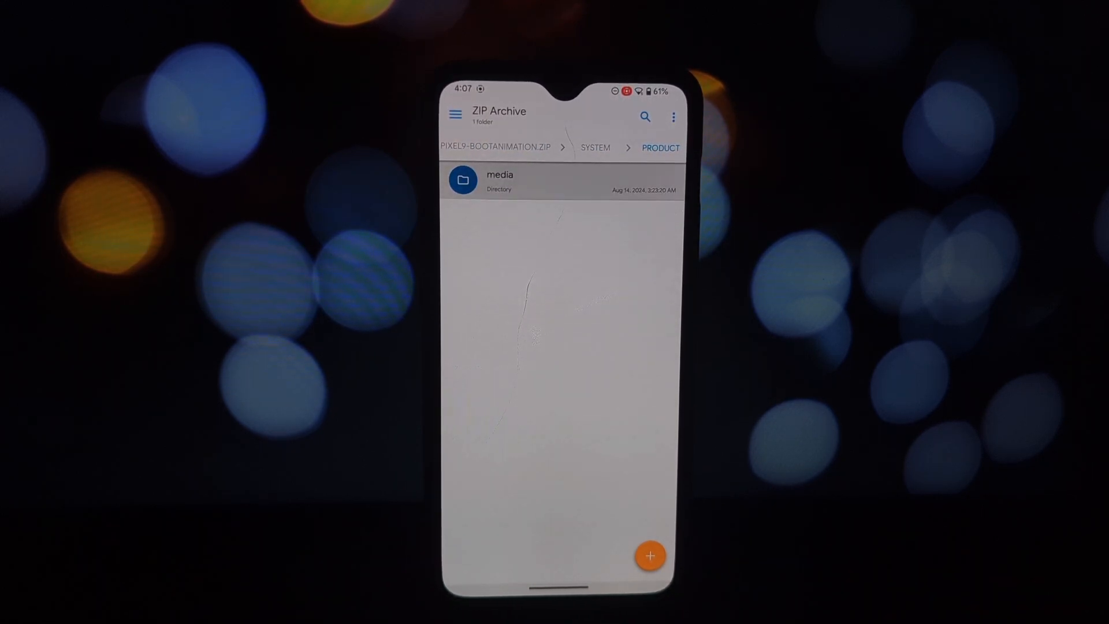
left_click(562, 181)
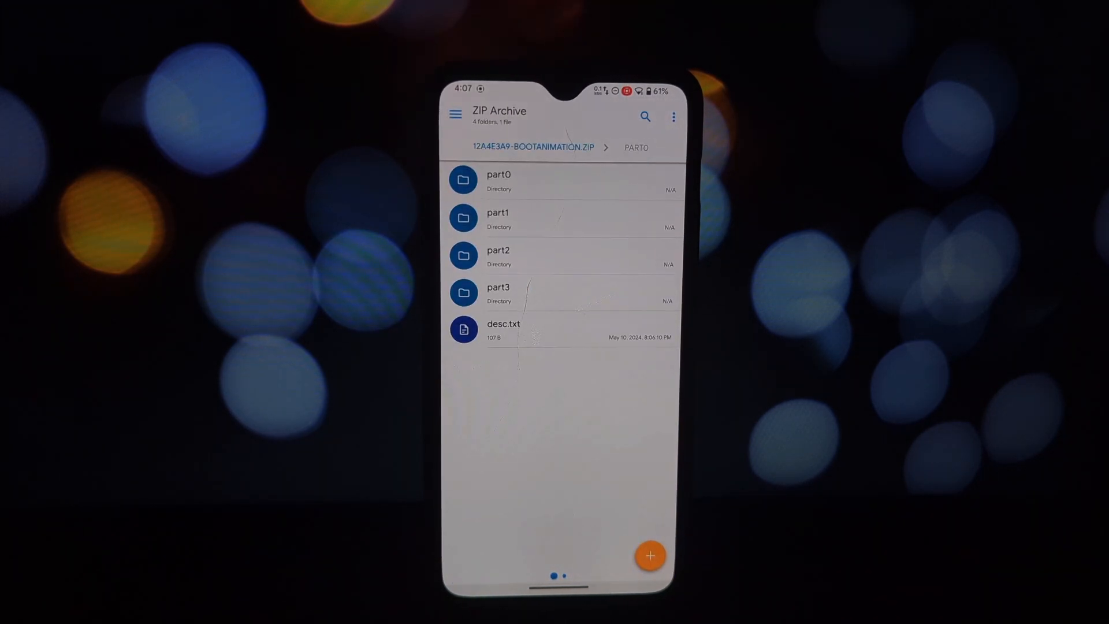
left_click(498, 180)
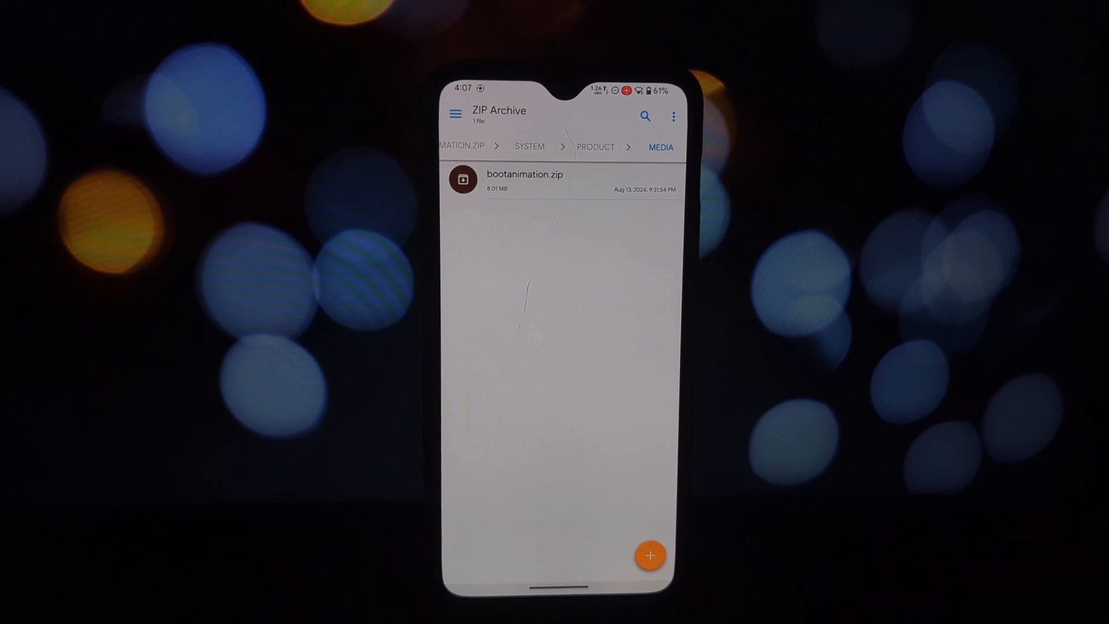
left_click(525, 174)
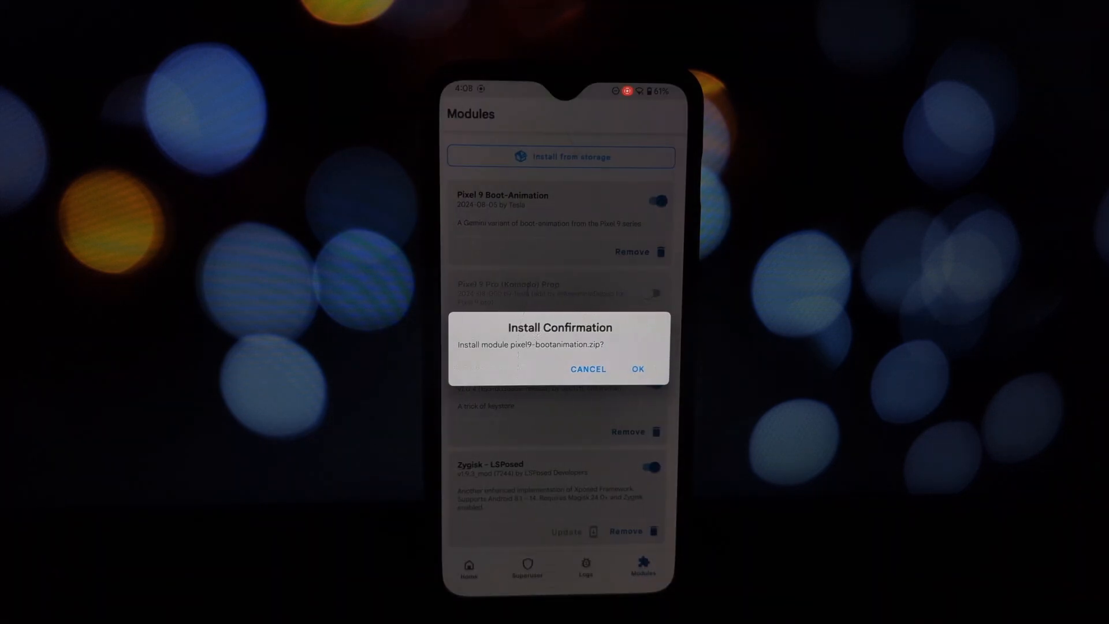
- Confirm installing the pixel9-bootanimation.zip module so the log ends with Done
left_click(636, 369)
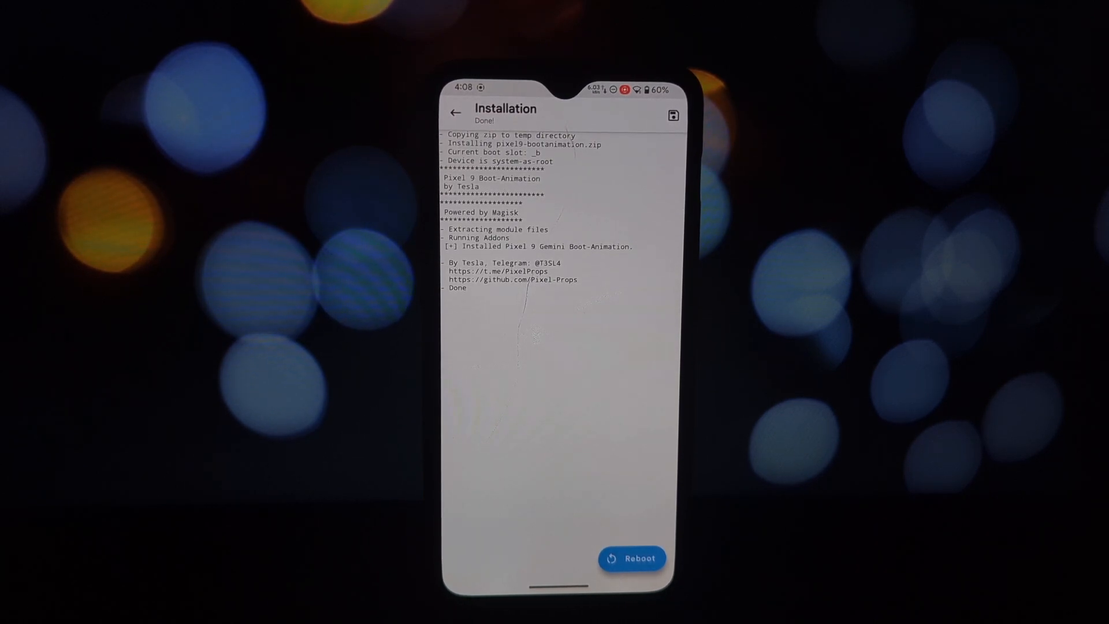
left_click(631, 558)
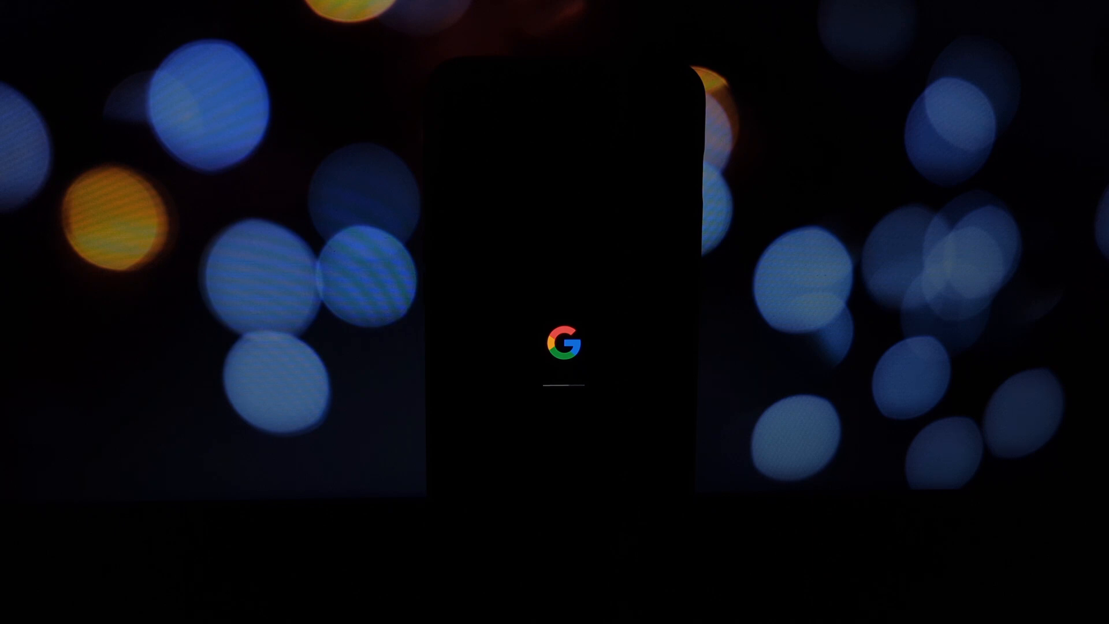